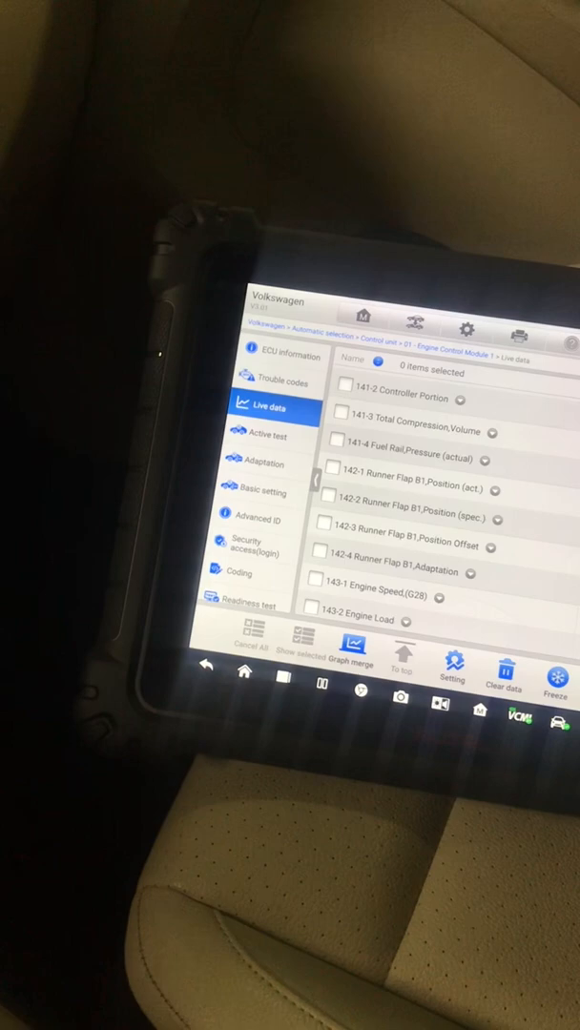
scroll("down", 3)
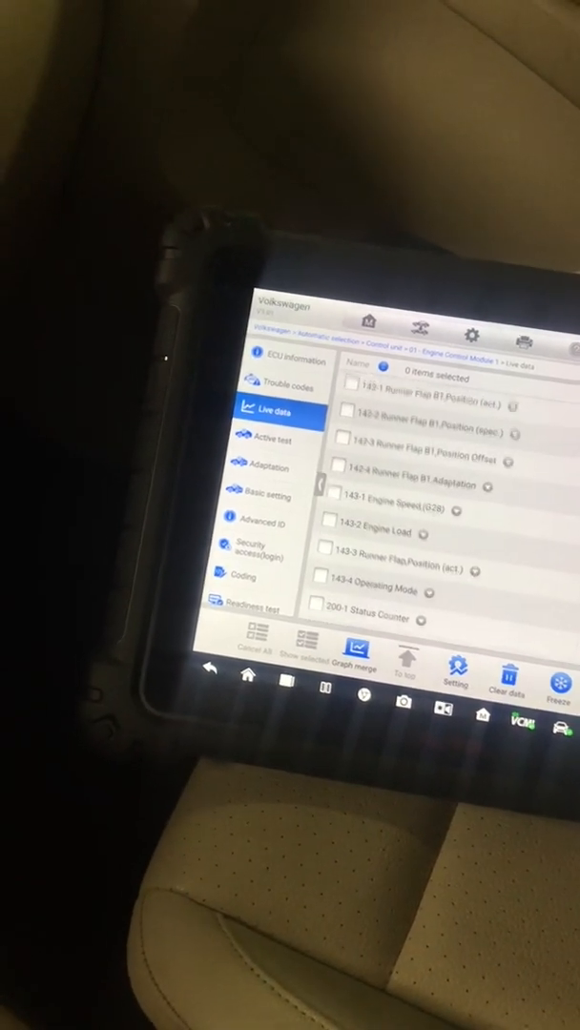